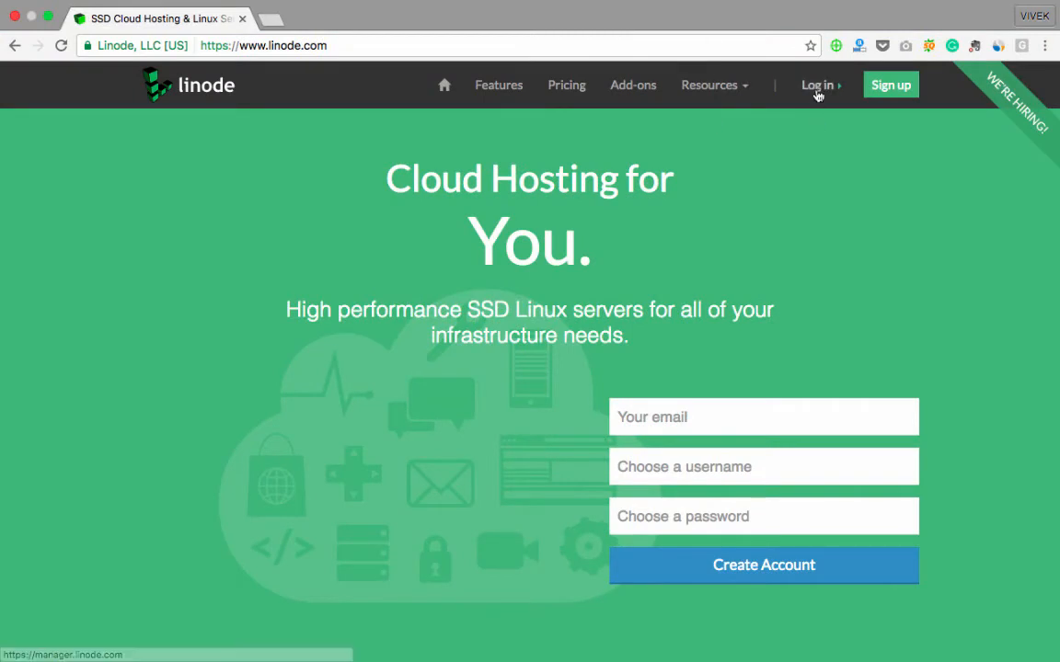
Sign in to Linode Manager with the account username and password.
left_click(817, 85)
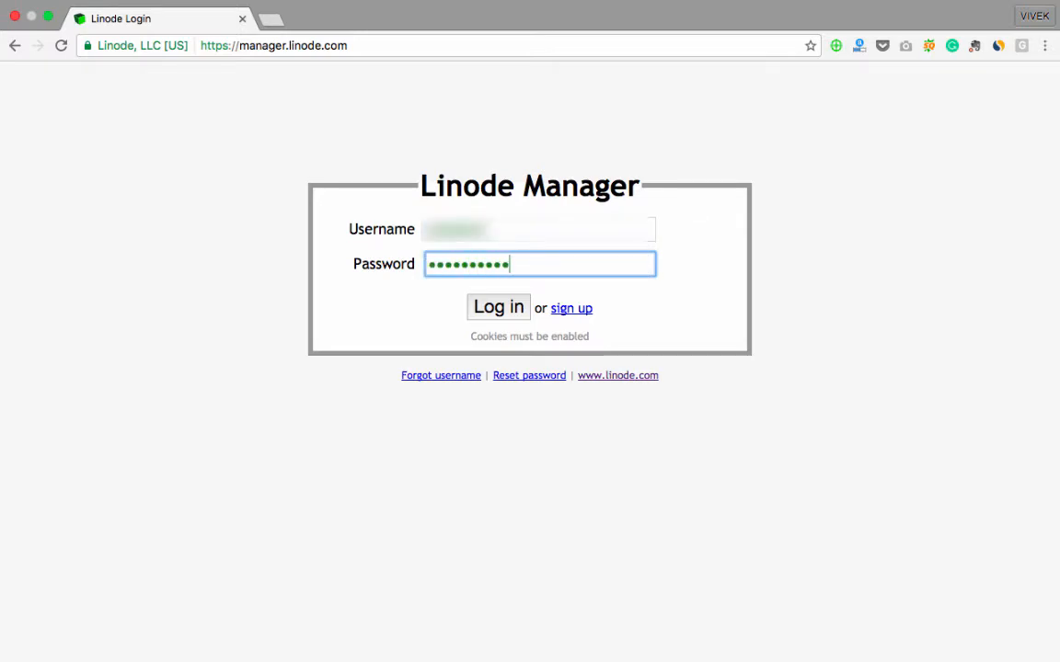
left_click(497, 305)
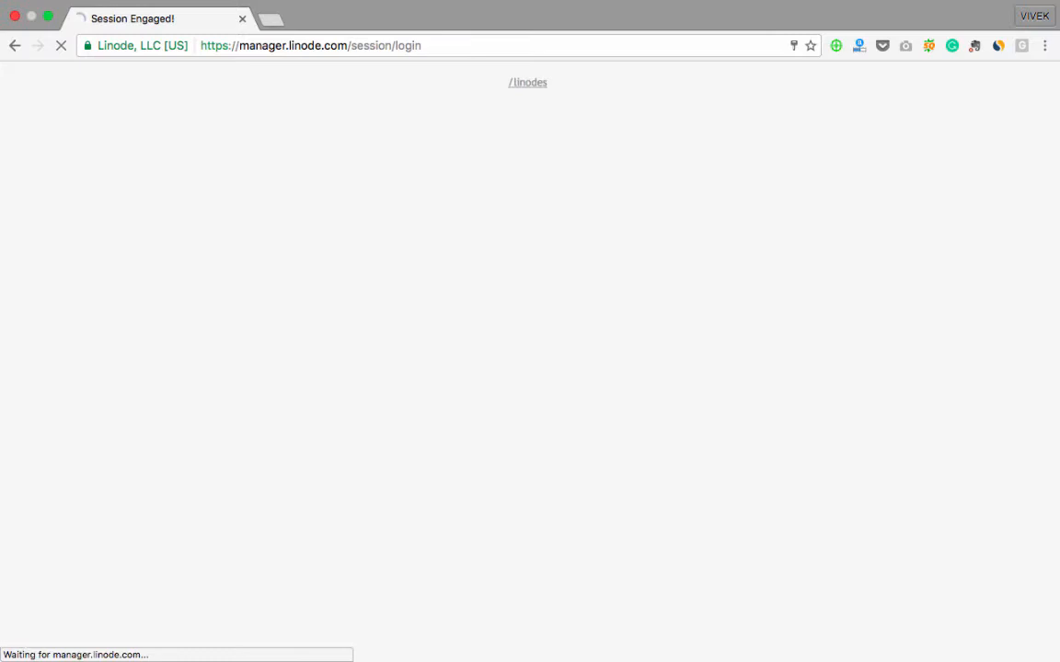
Add a new Linode on the Linode 2048 plan located in Singapore, SG.
left_click(526, 81)
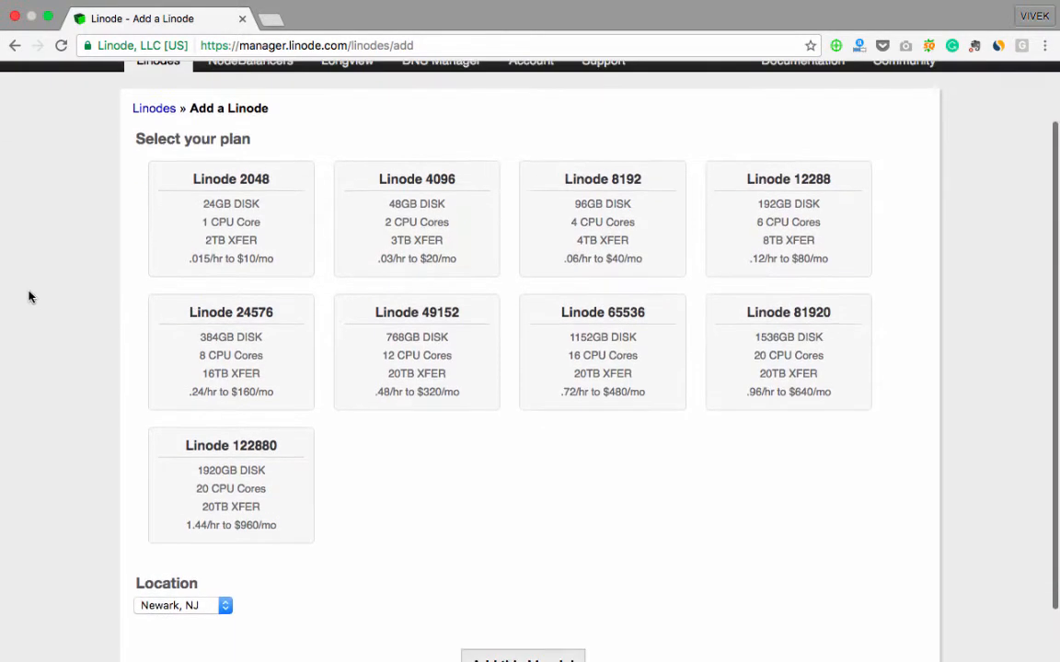
left_click(232, 212)
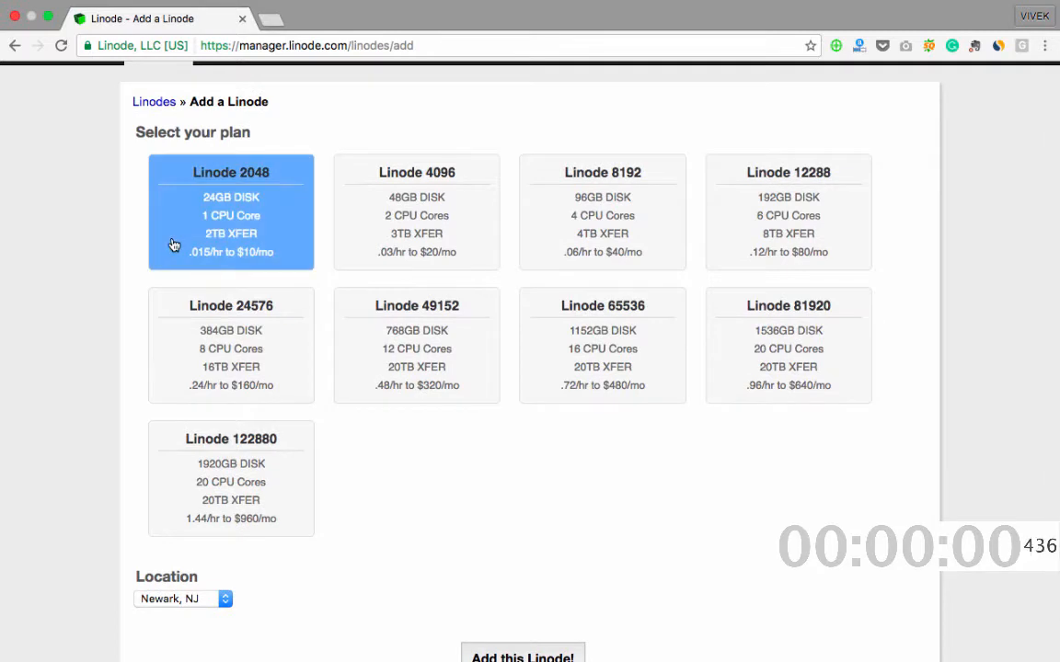
left_click(182, 600)
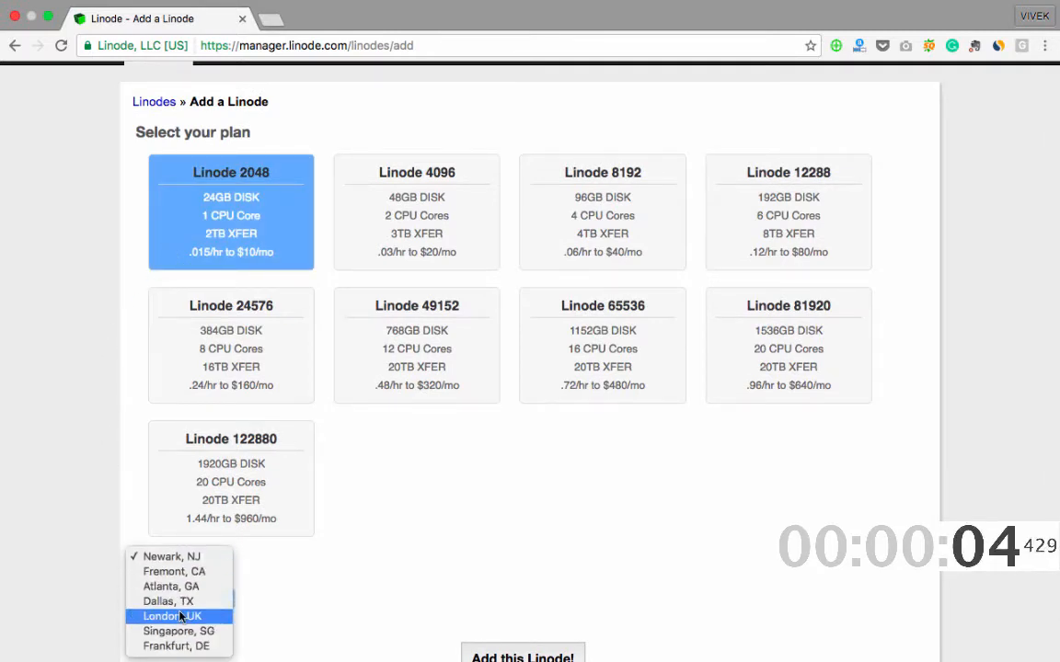
left_click(178, 631)
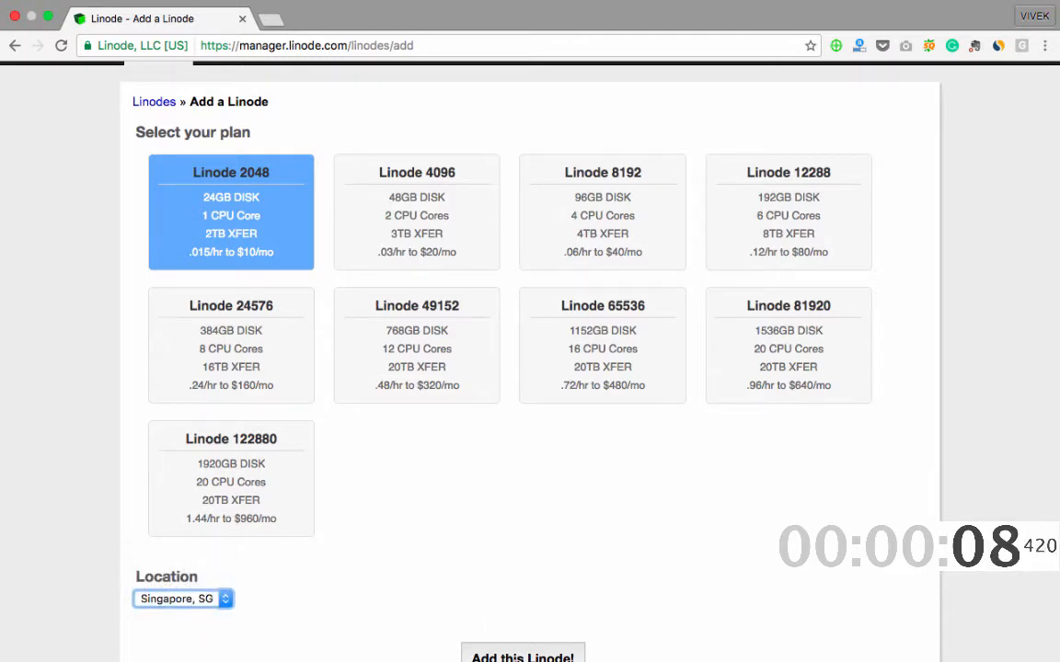
scroll("down", 3)
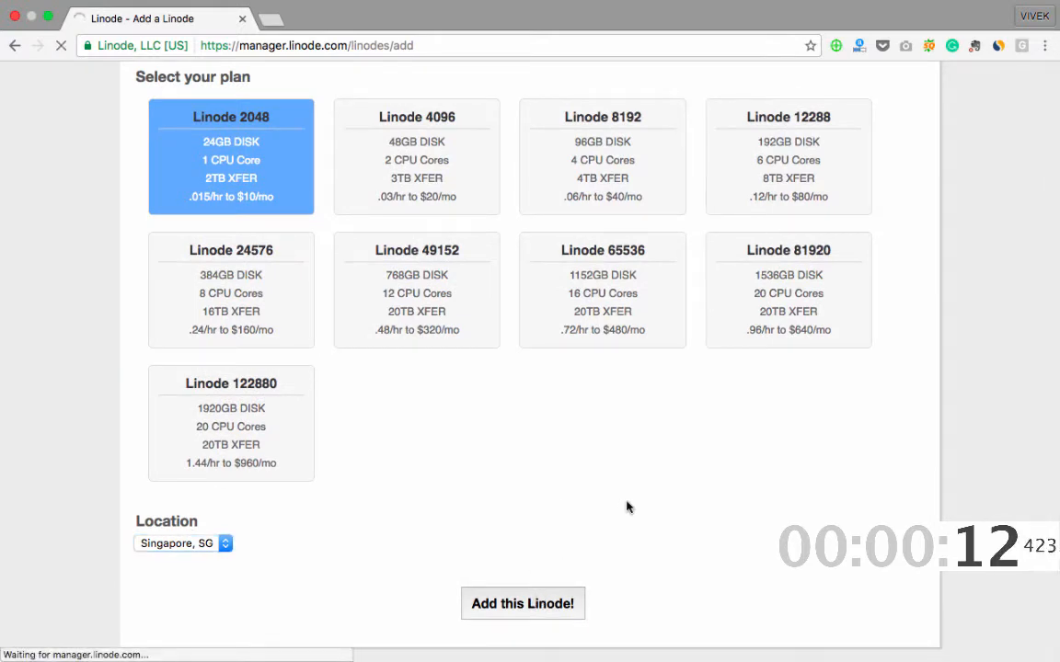
left_click(522, 604)
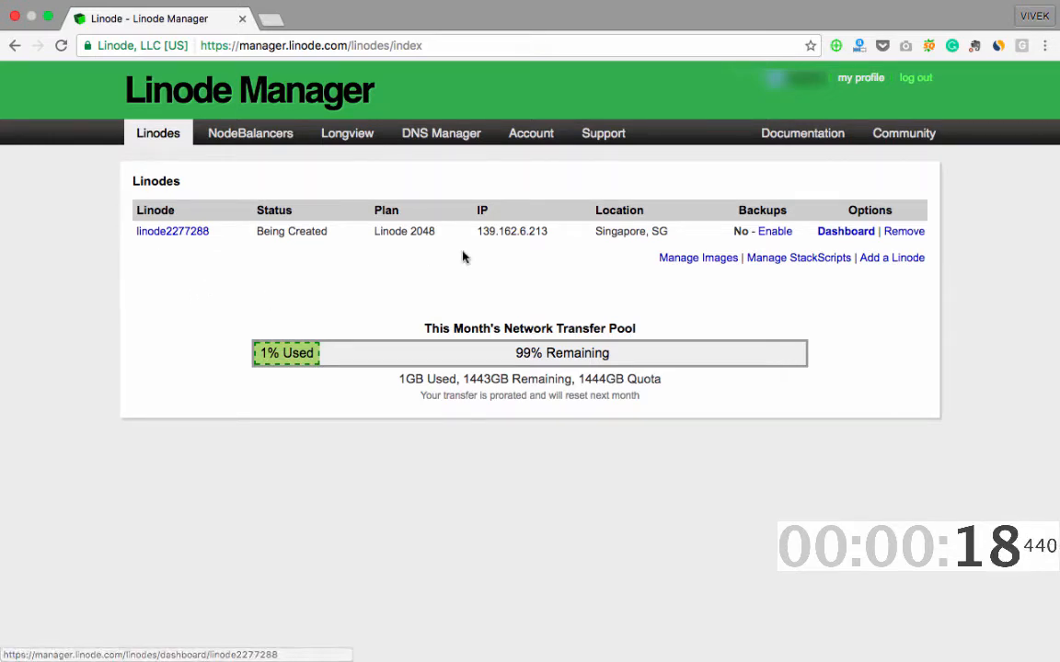
Go to the dashboard of linode2277288 from the Options column.
left_click(845, 232)
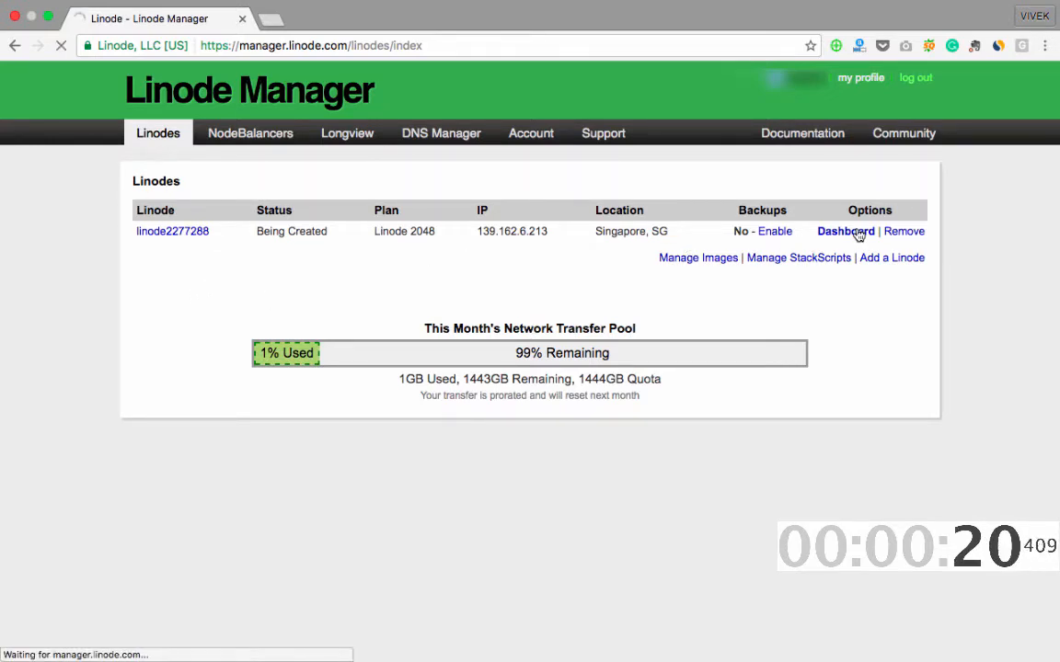
left_click(842, 232)
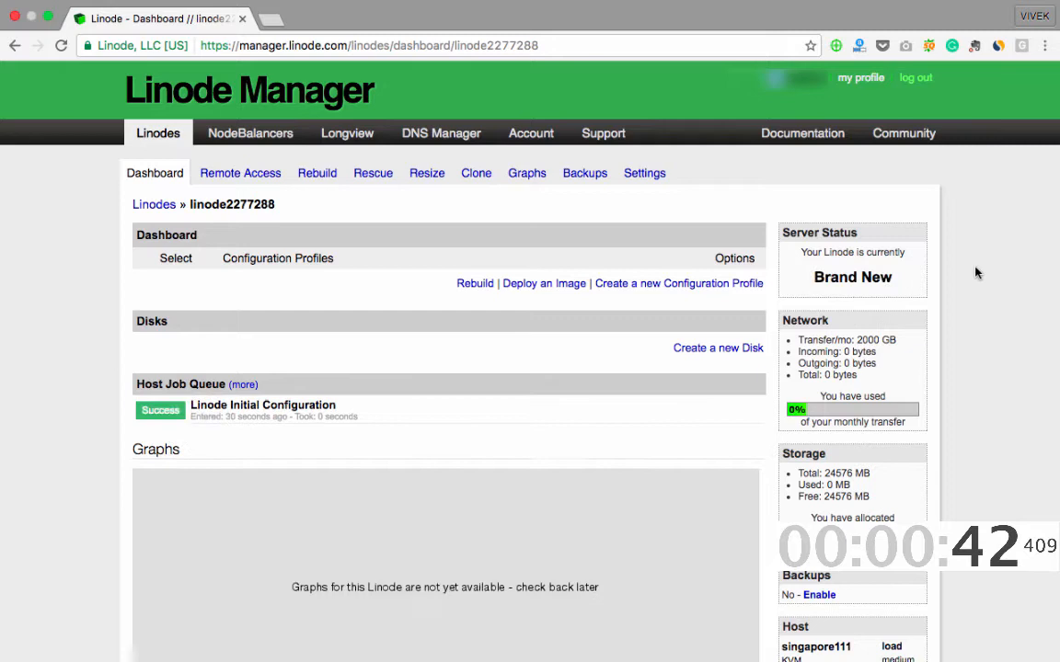
mouse_move(541, 284)
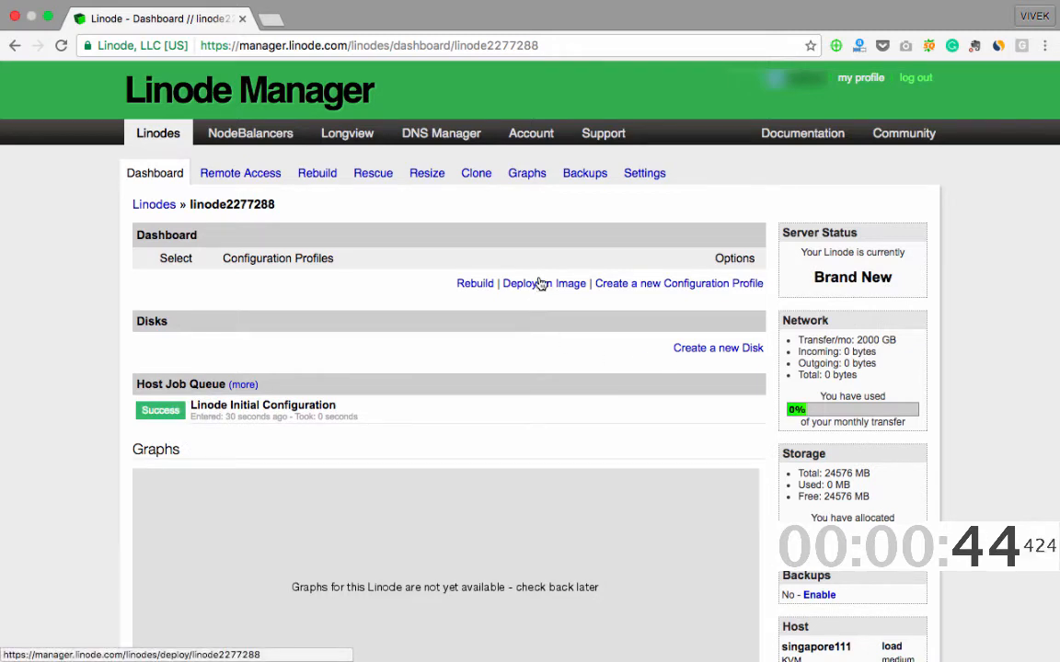
Deploy a CentOS 7 image on linode2277288 with a root password set.
left_click(544, 283)
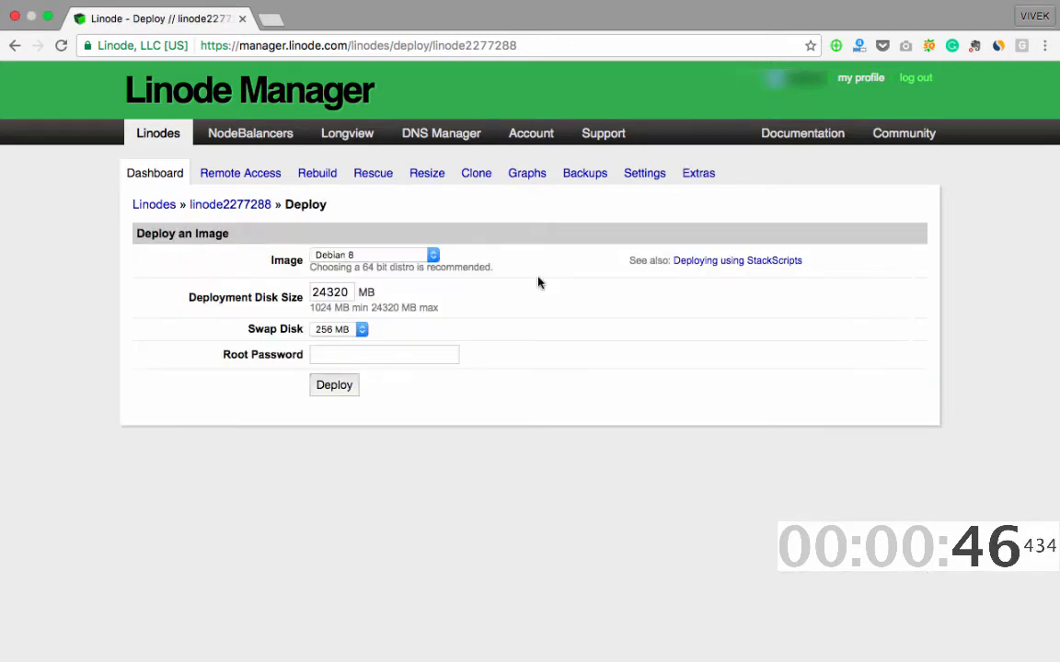
left_click(372, 254)
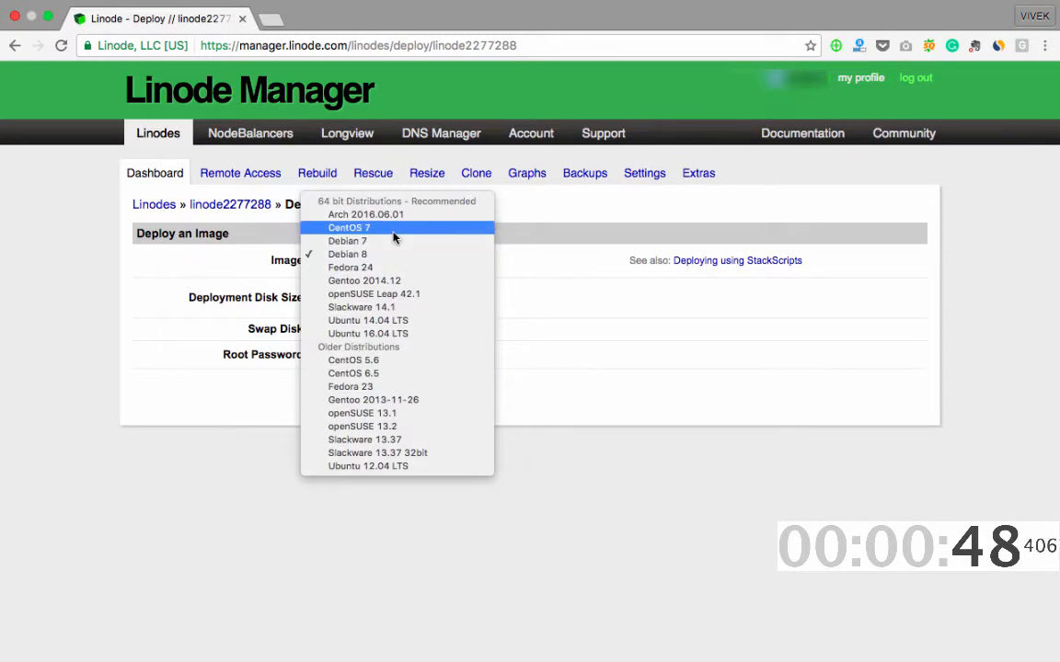
left_click(347, 229)
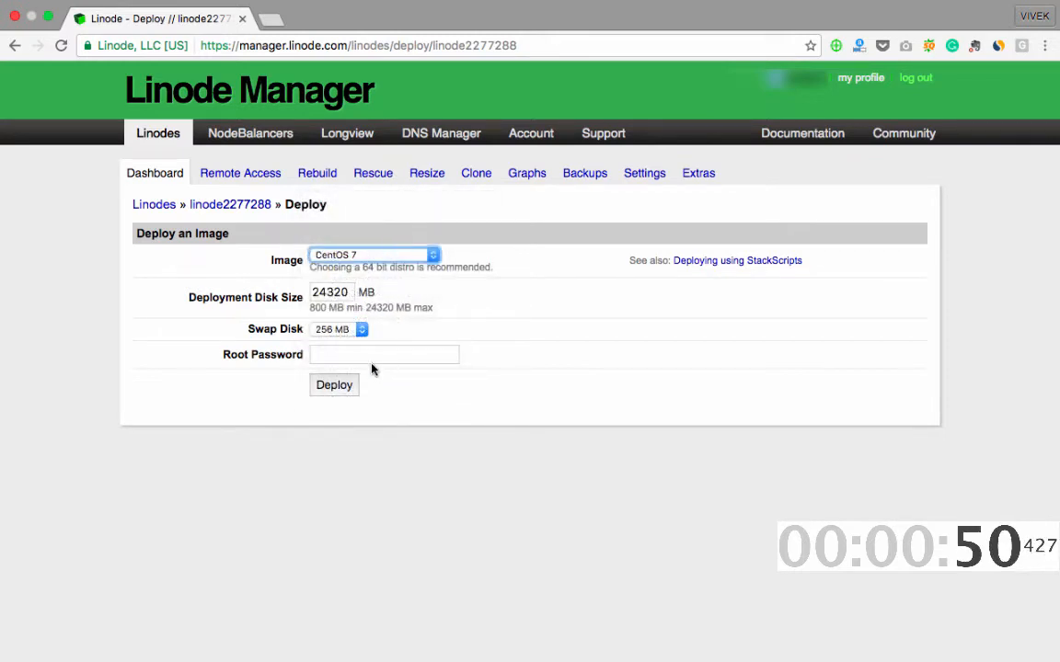
left_click(383, 354)
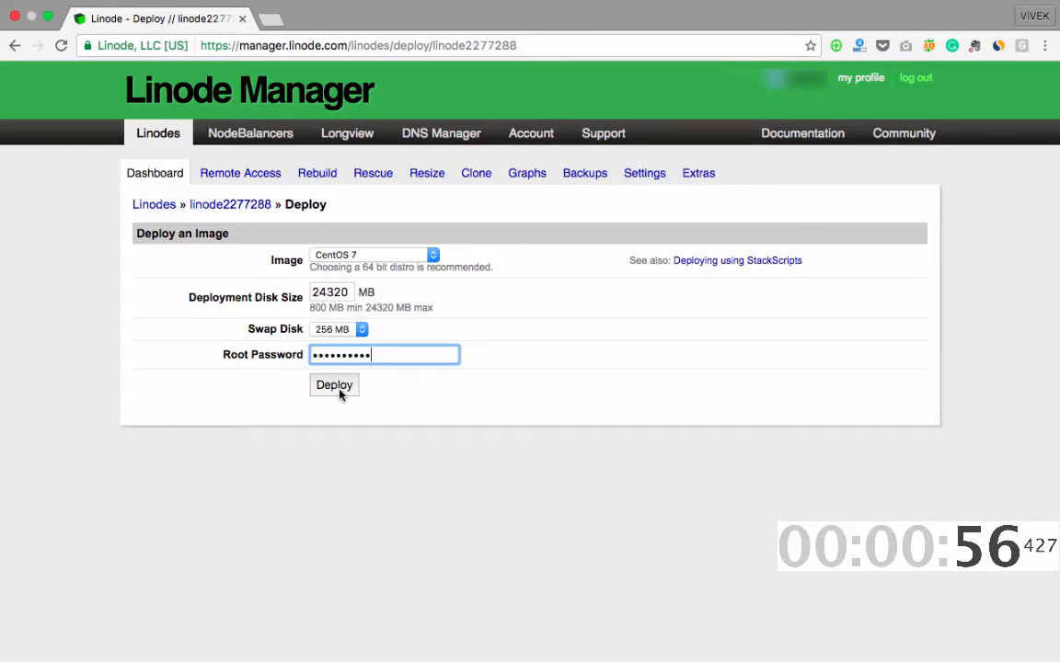
left_click(333, 385)
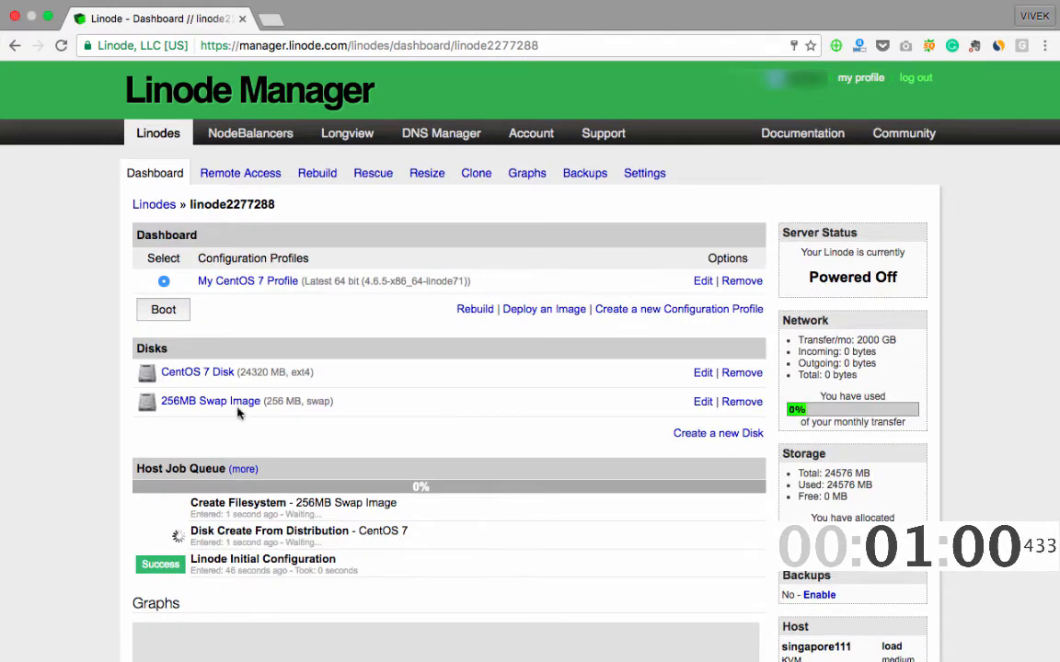
mouse_move(3, 481)
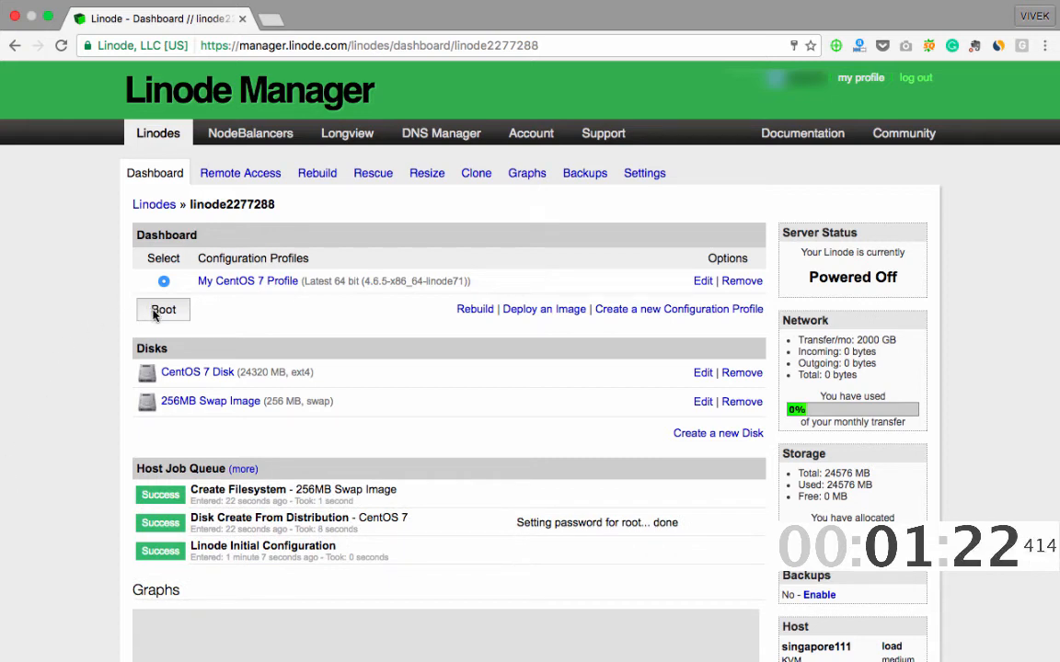
Boot linode2277288 into its CentOS 7 profile and confirm.
left_click(162, 310)
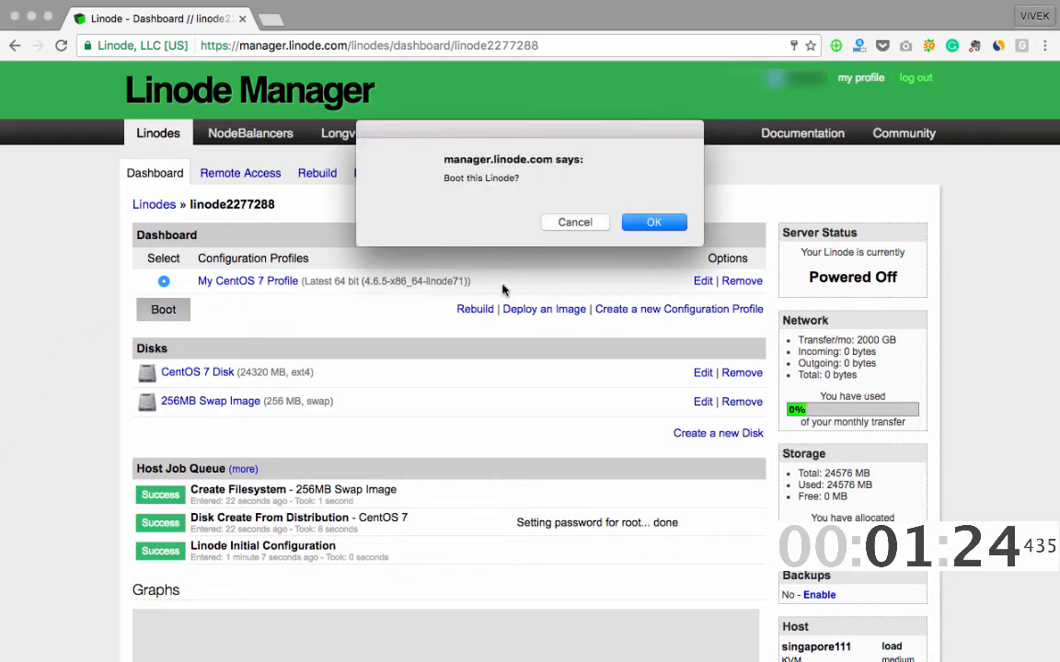
left_click(653, 221)
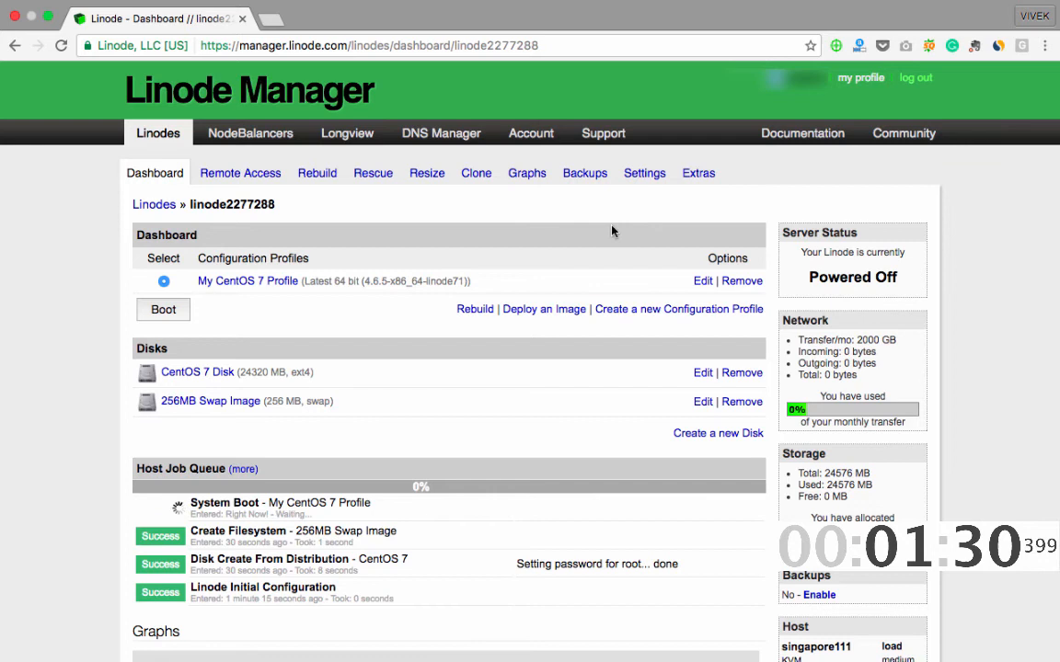
mouse_move(61, 343)
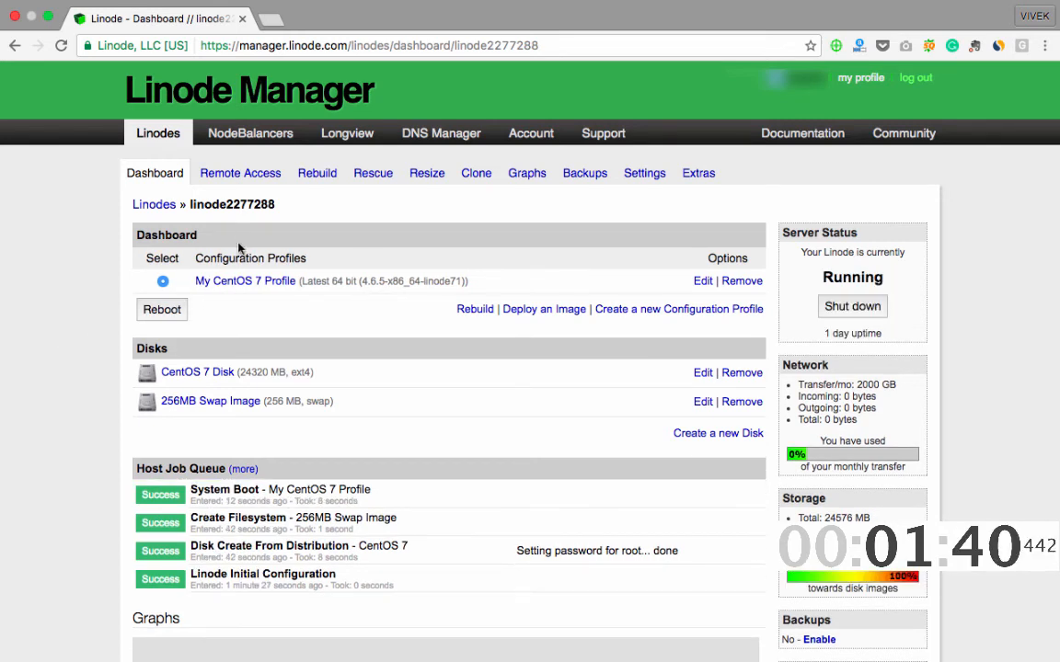
left_click(240, 173)
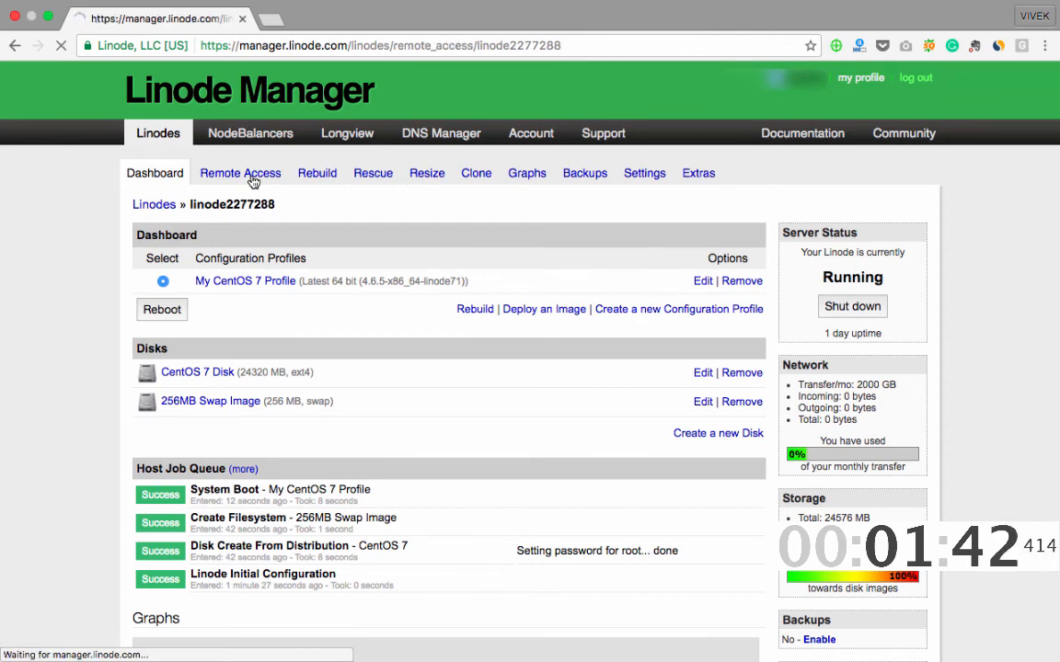
left_click(240, 173)
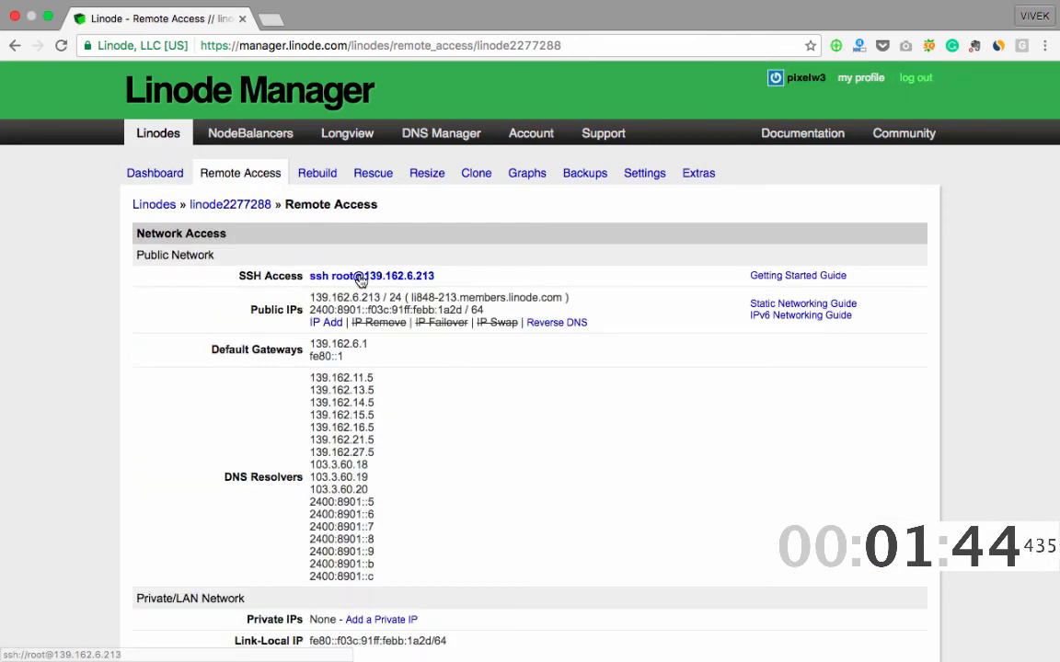
left_click(372, 276)
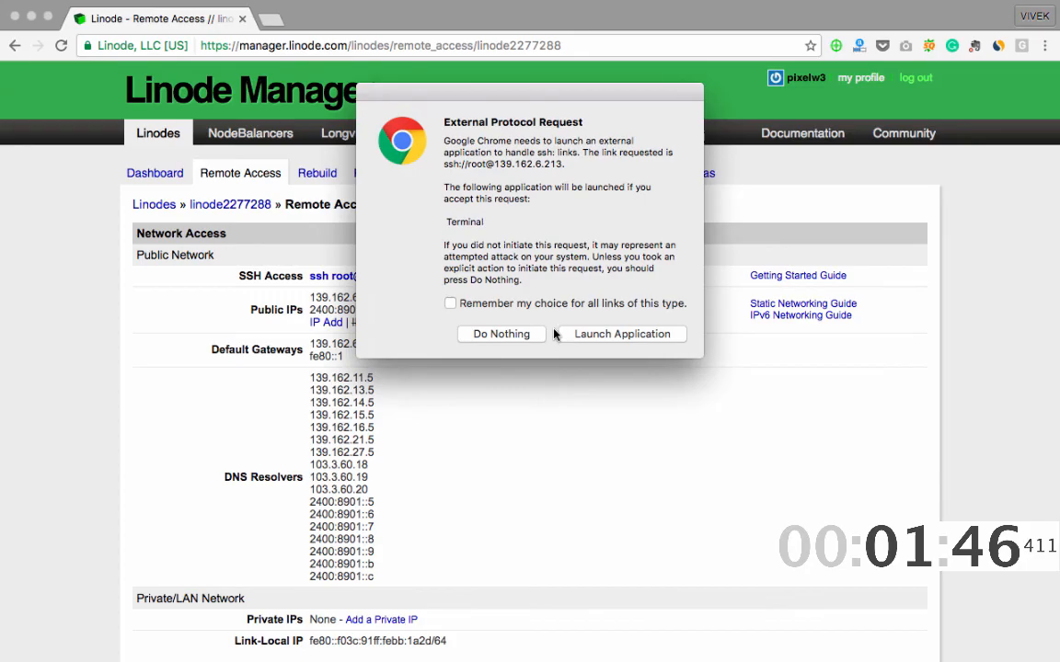
left_click(622, 335)
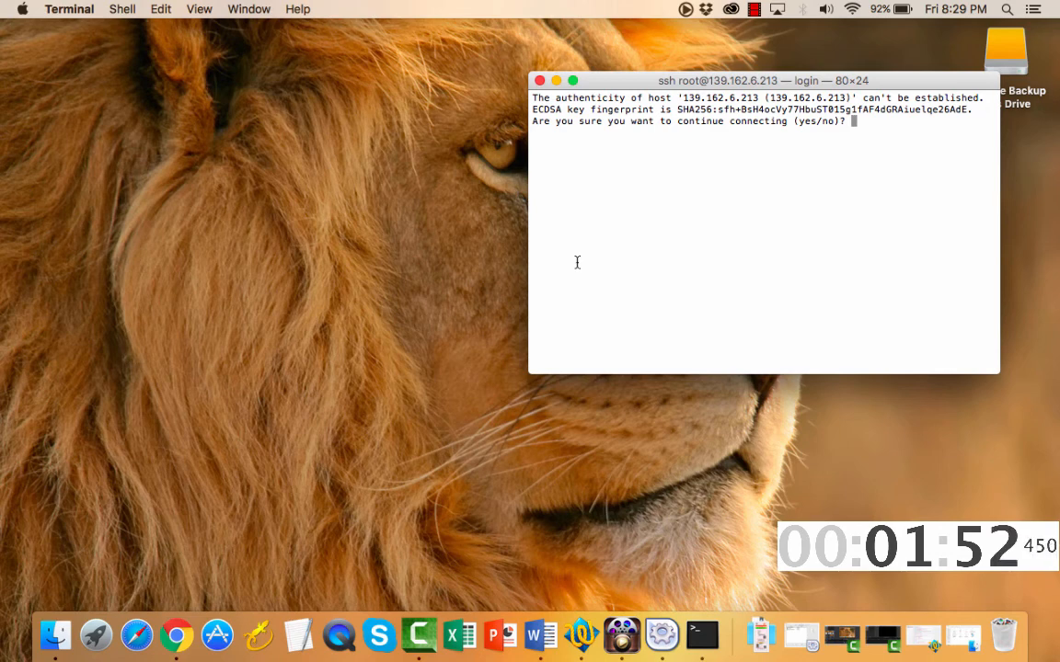
Accept the host key with 'yes', log in as root, and enter 'ls -ali'.
type("yes")
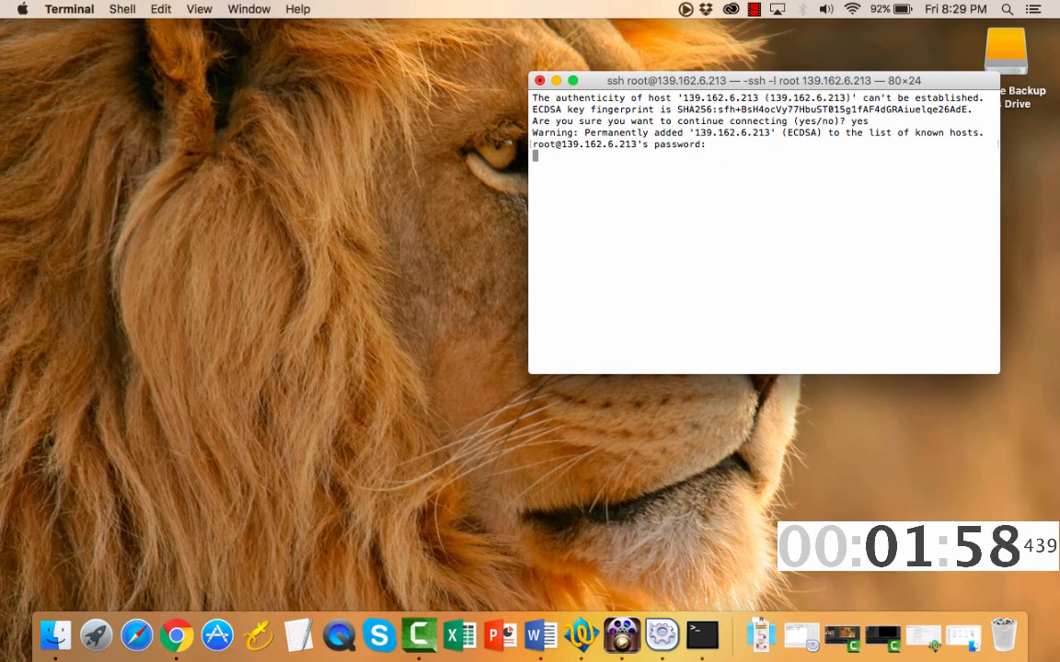
type("li848-213 ~]# l")
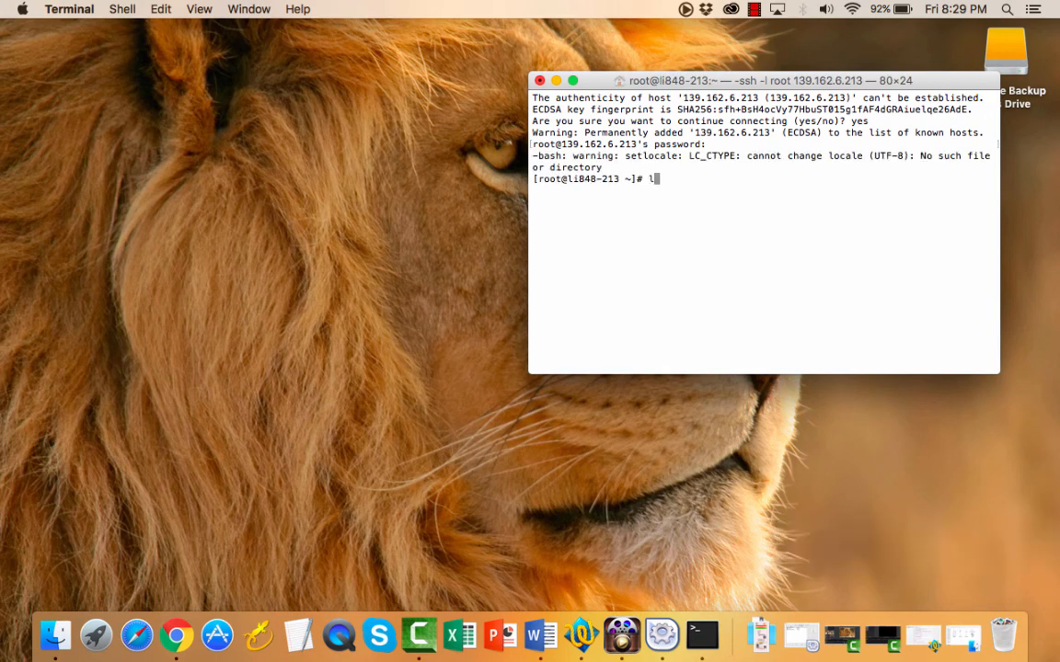
type("s -ali")
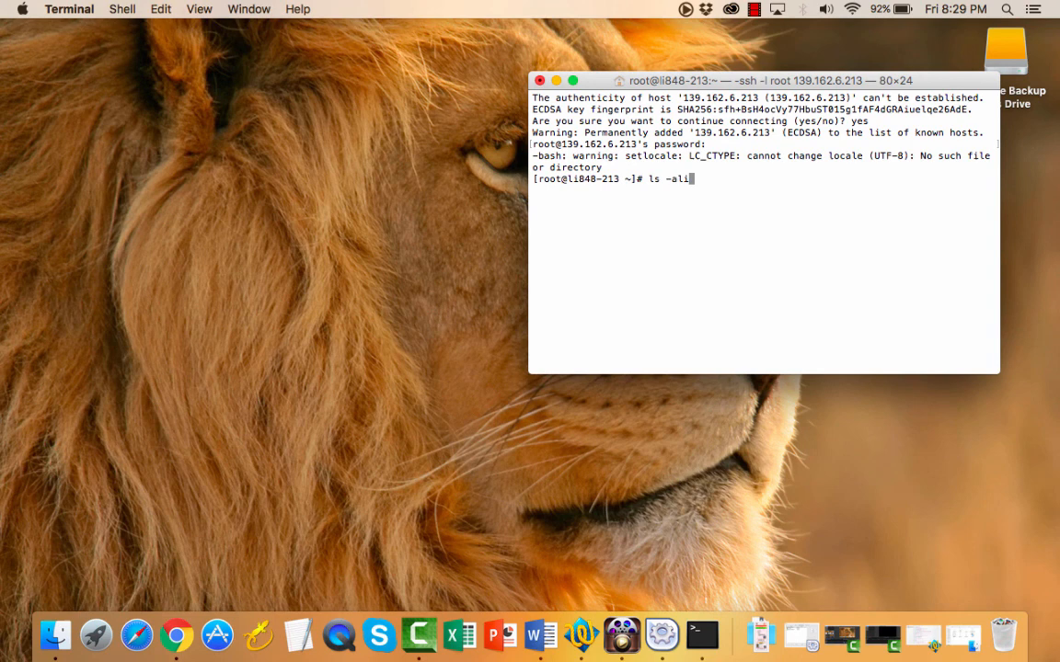